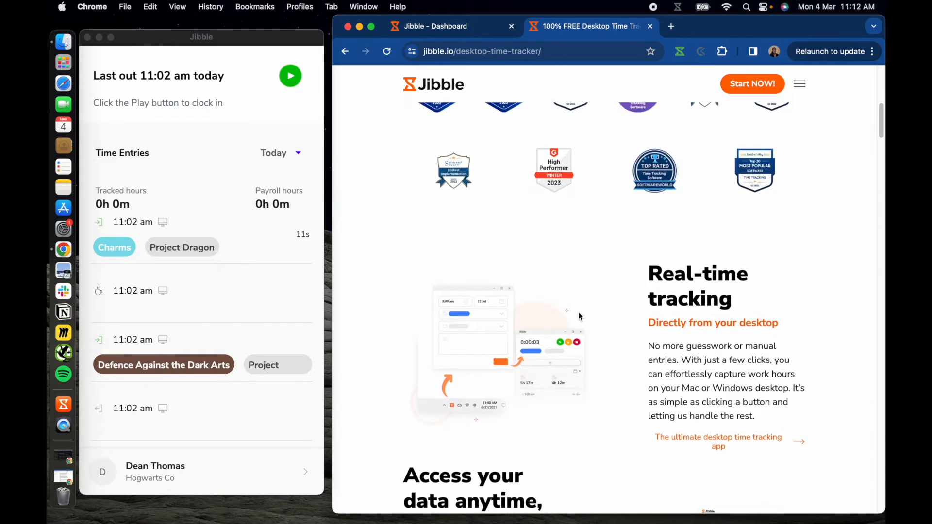
Bring up the Jibble app download options (mobile, desktop, Chrome extension) from the web dashboard
scroll("down", 3)
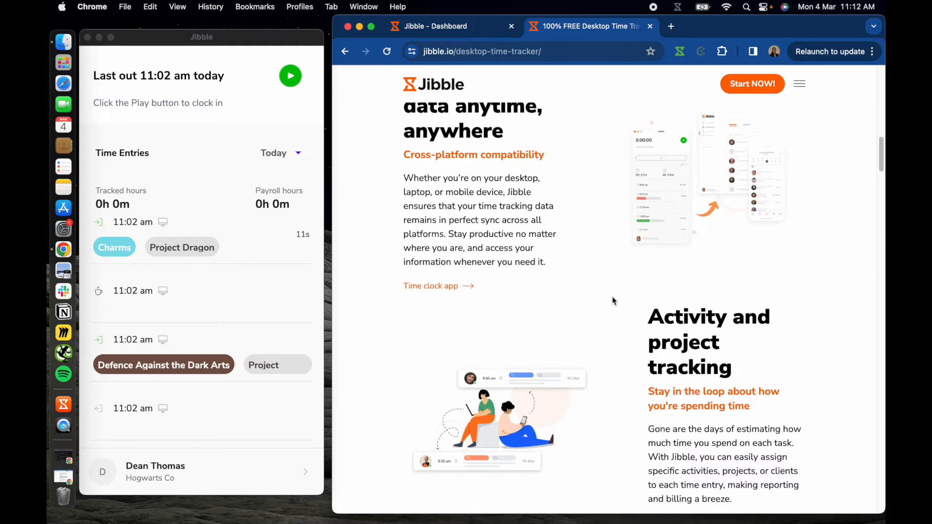
scroll("down", 3)
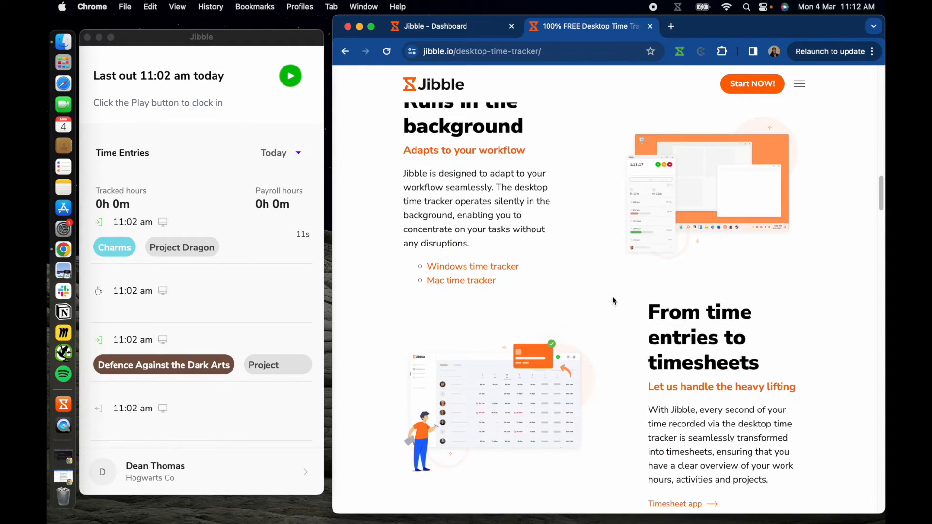
scroll("down", 3)
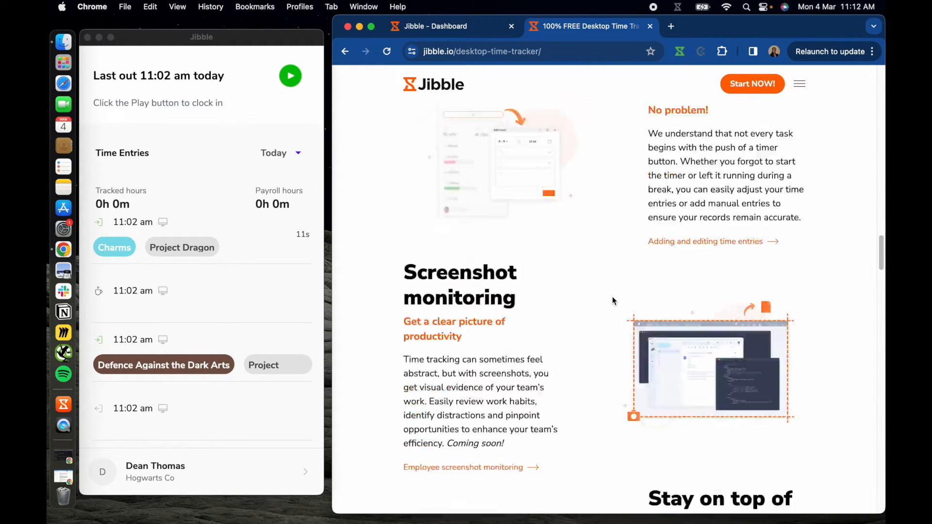
scroll("down", 3)
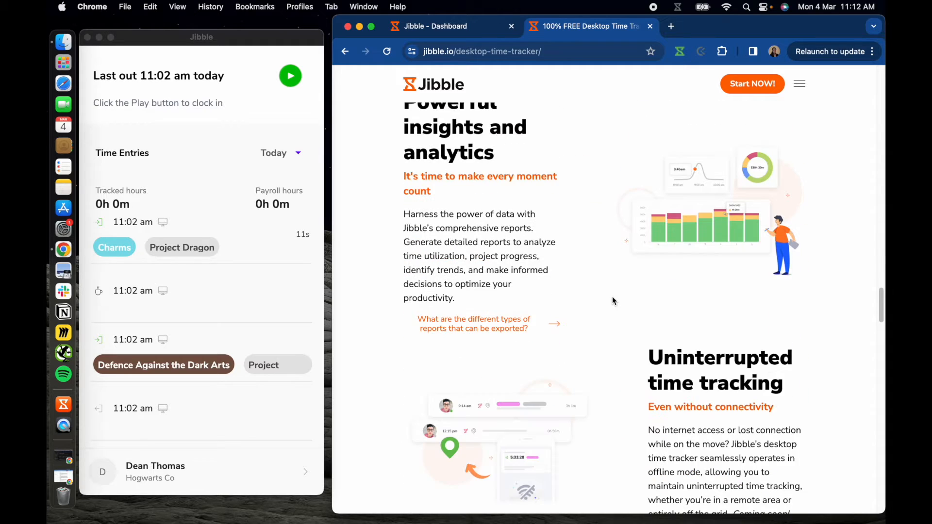
left_click(436, 26)
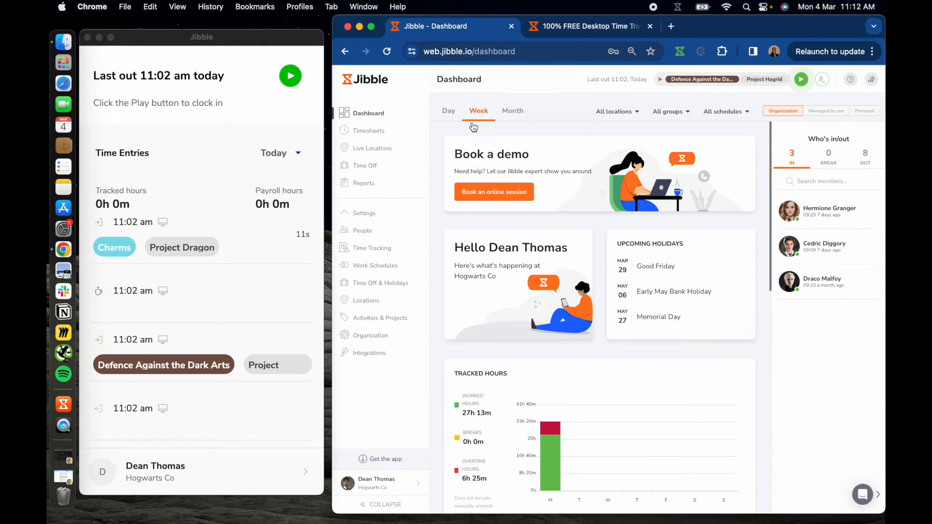
left_click(385, 459)
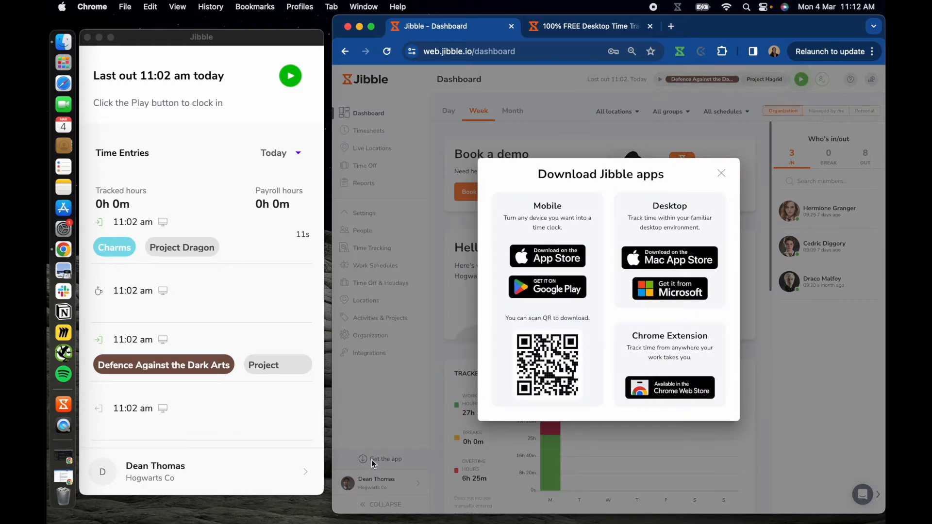
mouse_move(669, 257)
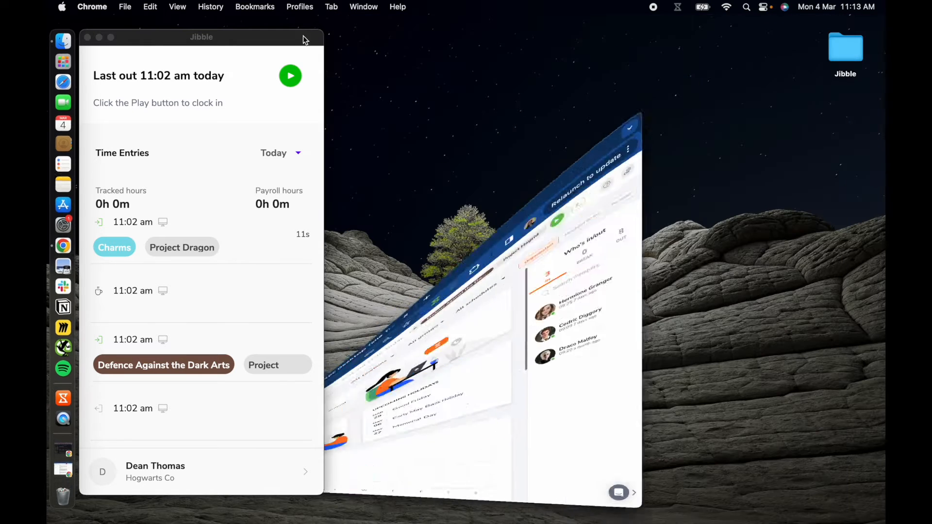
Clock in on Defence Against the Dark Arts for Project Dragon with the note 'Hi!' and start the timer
left_click_drag(201, 37, 454, 38)
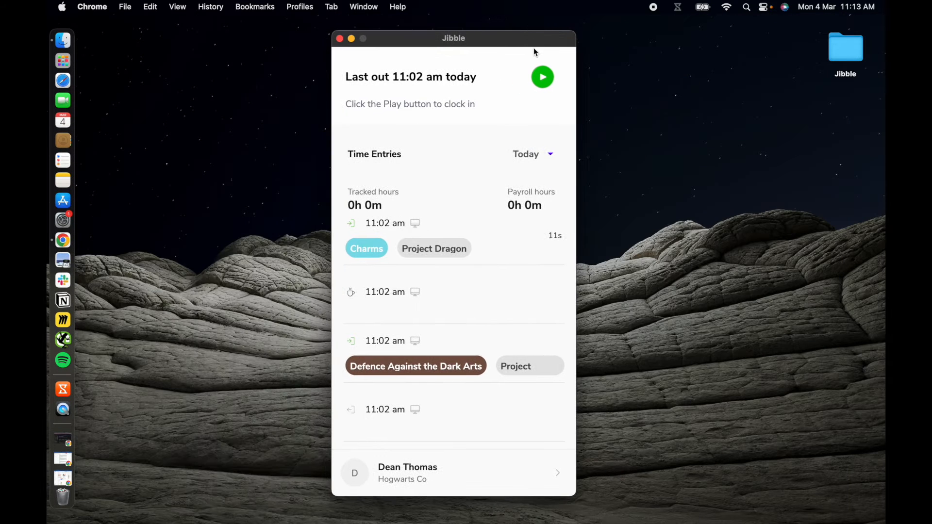
left_click(542, 77)
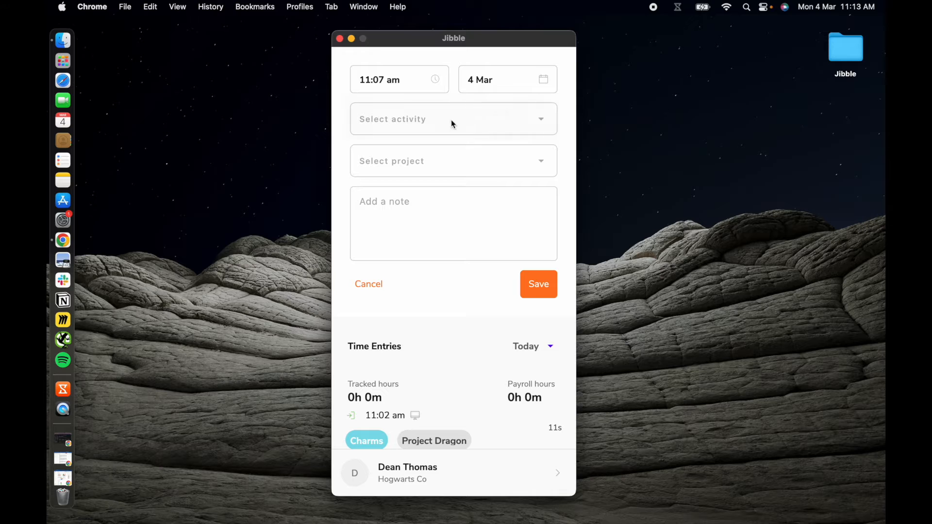
left_click(453, 161)
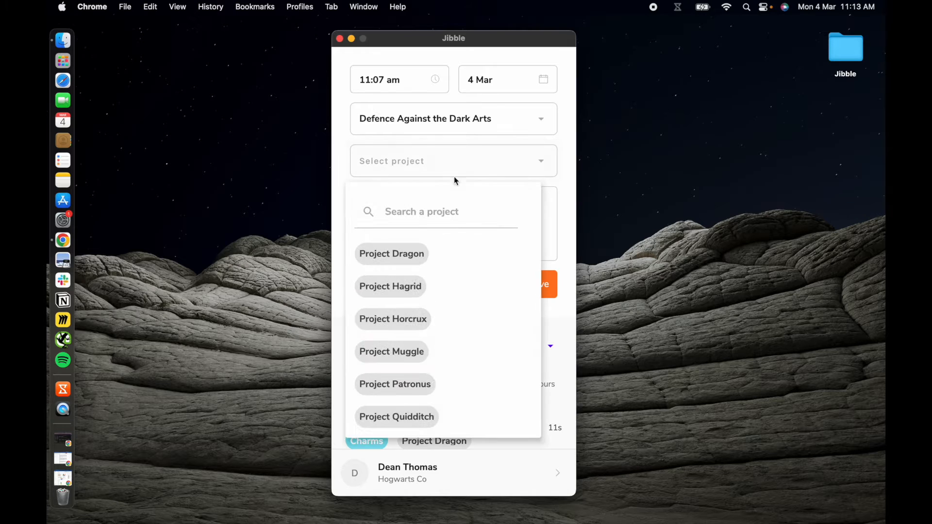
left_click(392, 254)
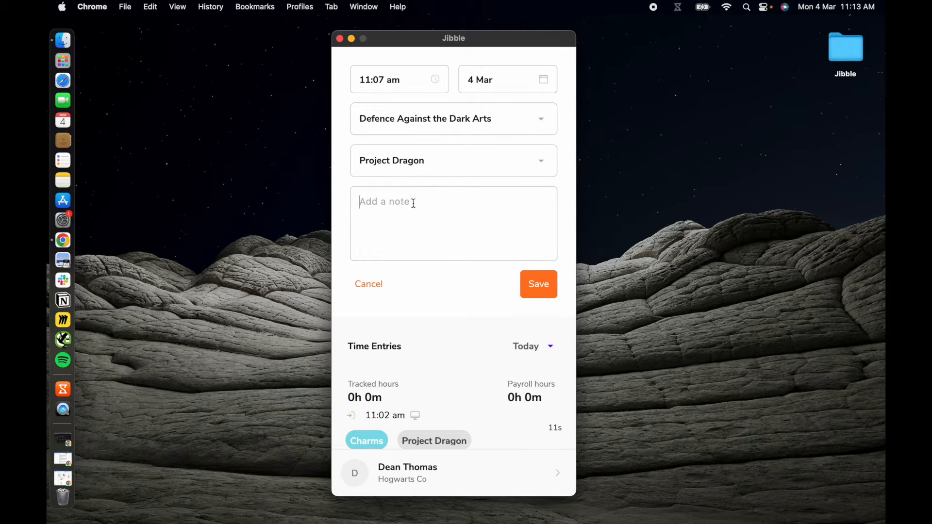
type("Hi!")
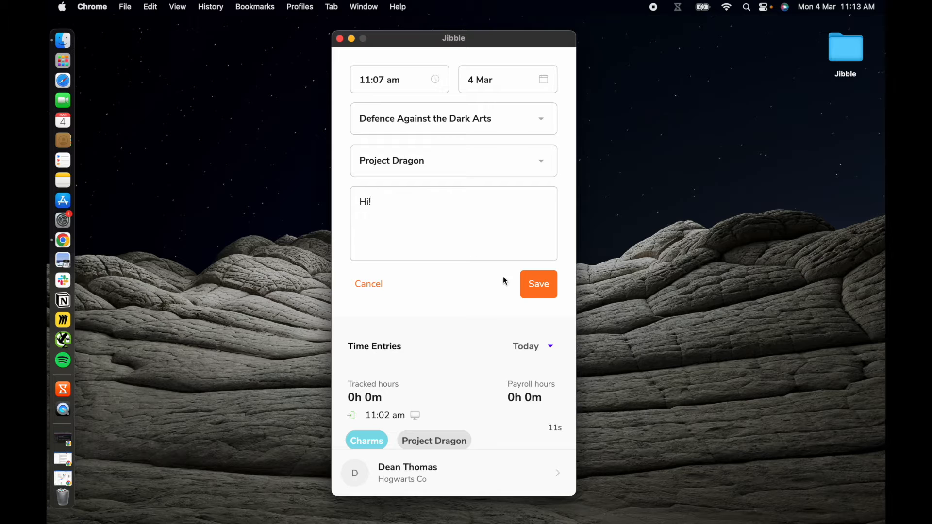
left_click(537, 284)
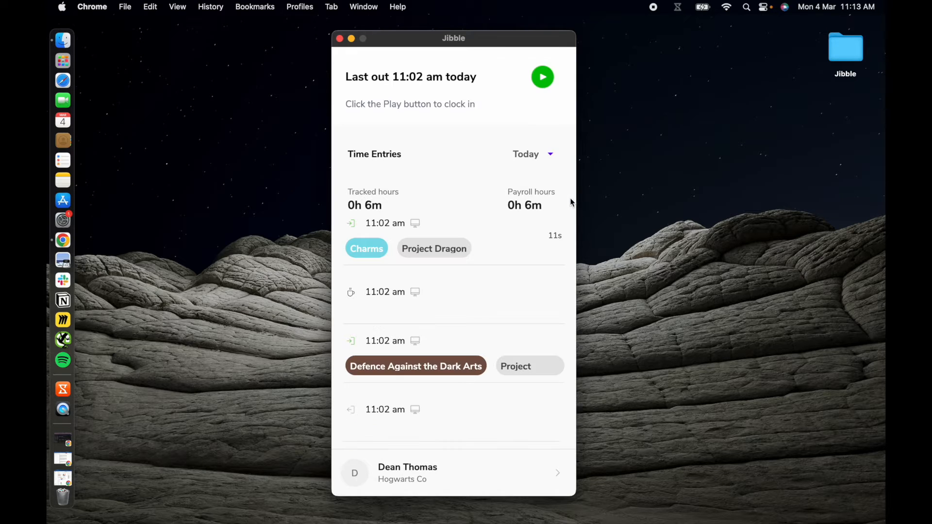
left_click(542, 76)
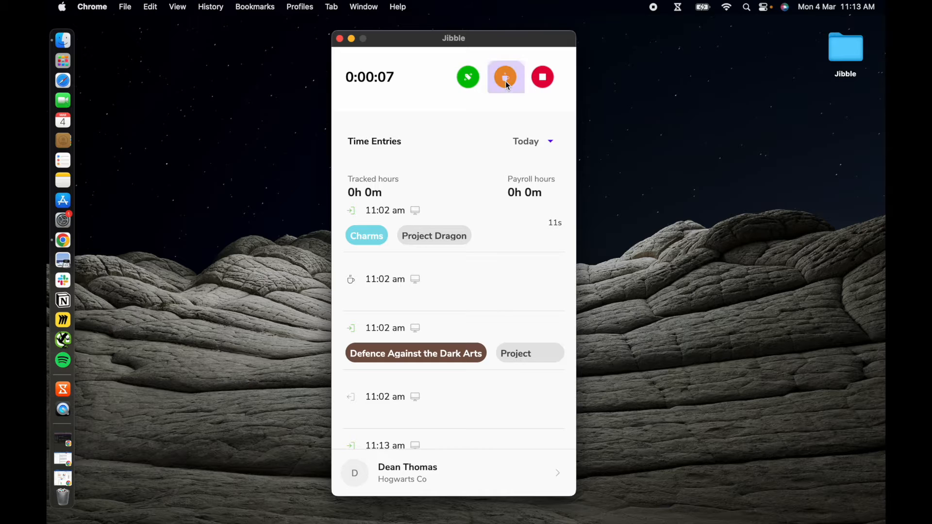
Take a Tea (10 minutes) break from the running entry
left_click(505, 77)
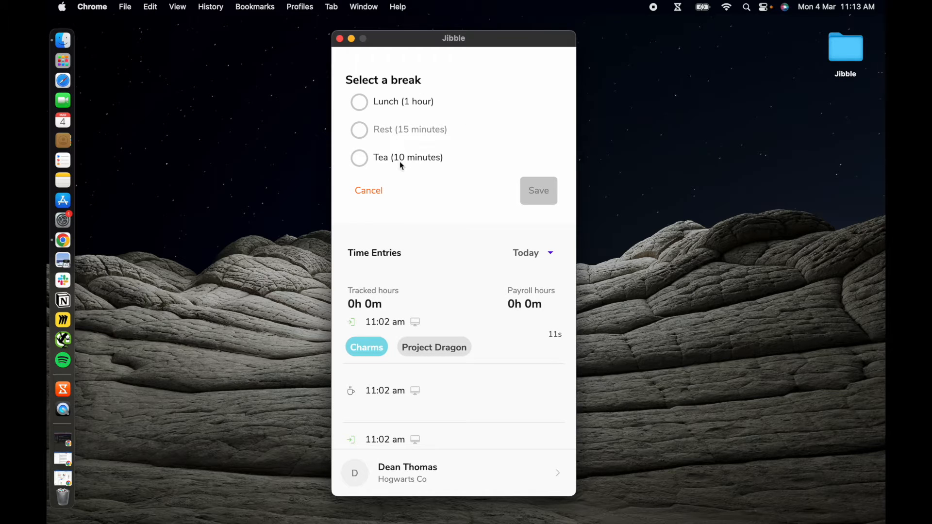
left_click(359, 157)
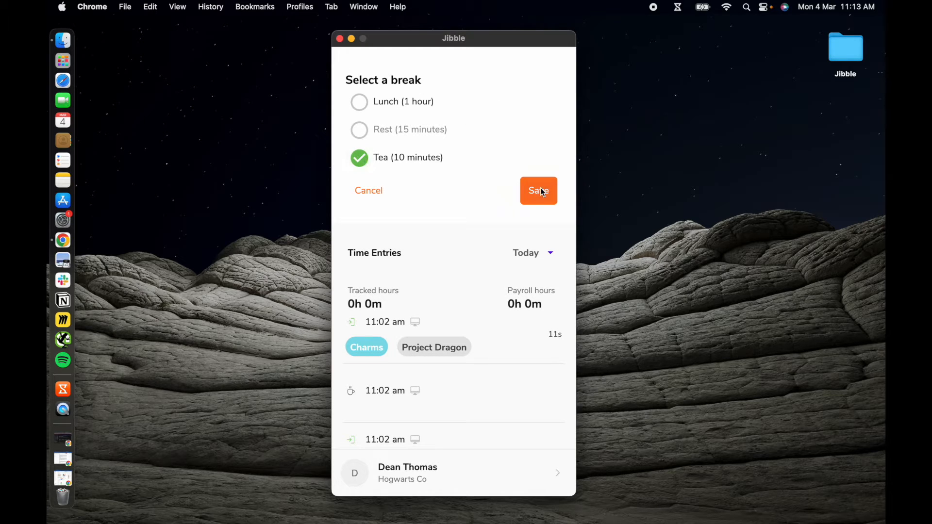
left_click(538, 191)
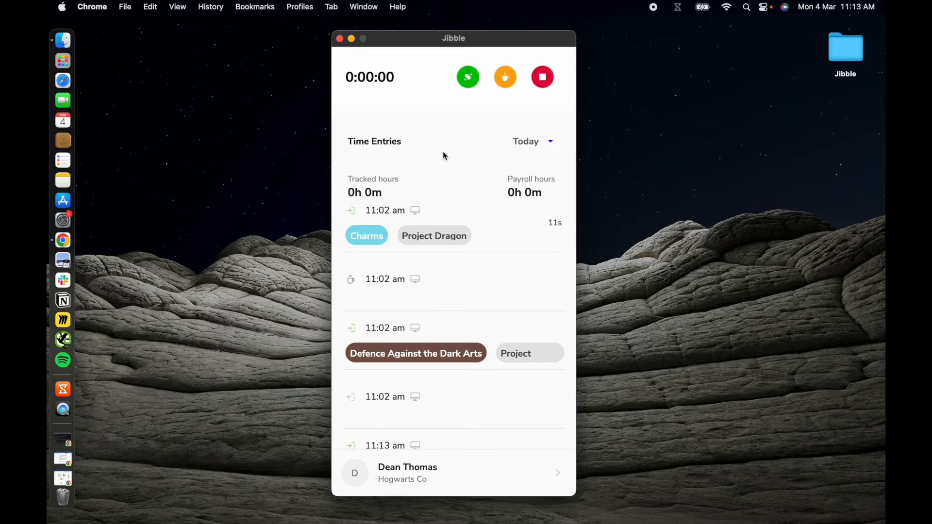
left_click(468, 77)
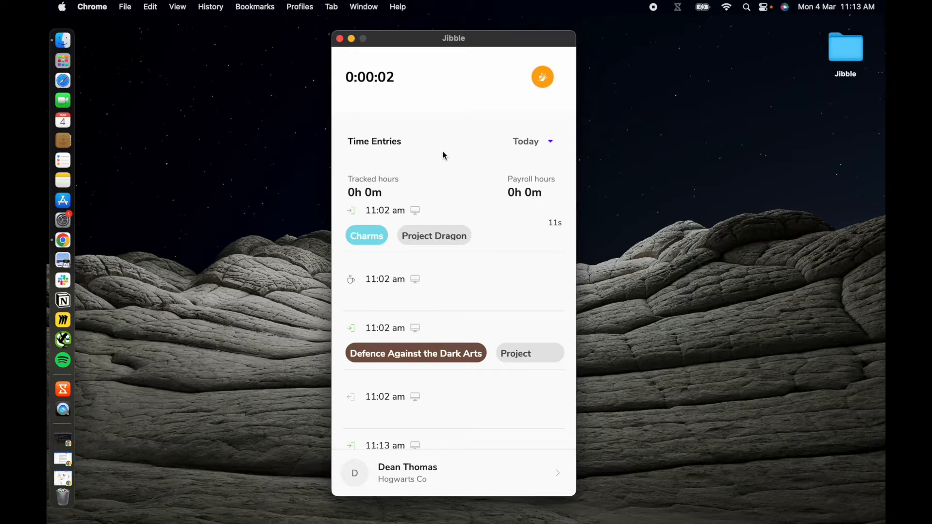
End the break and resume tracking on Divination for Project Dragon
left_click(542, 76)
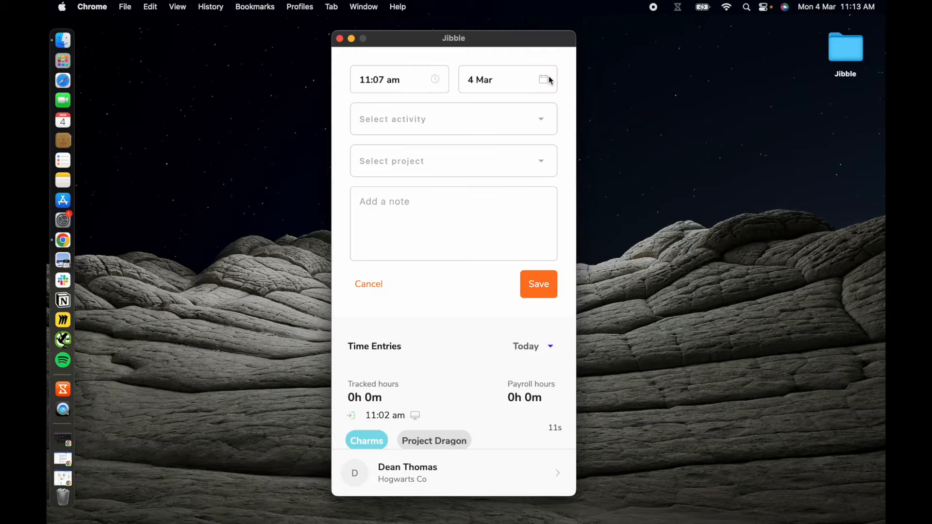
left_click(453, 118)
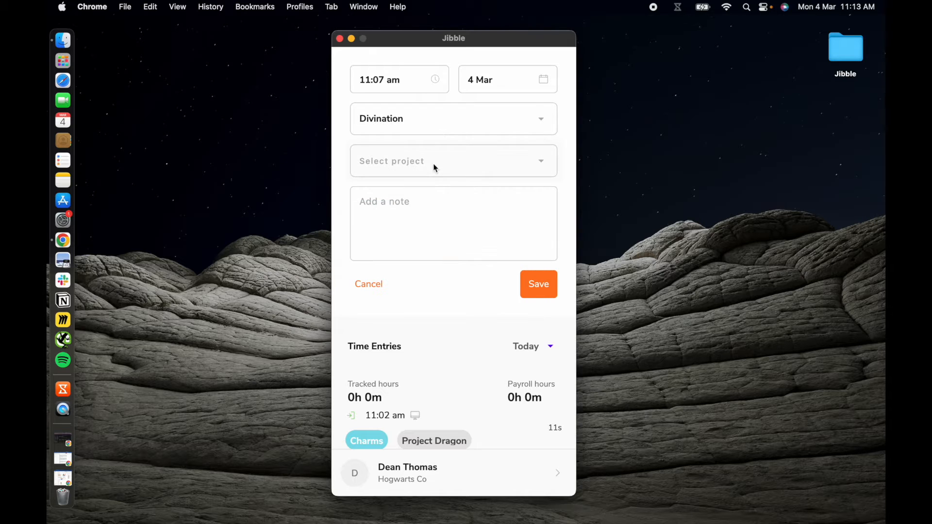
left_click(453, 161)
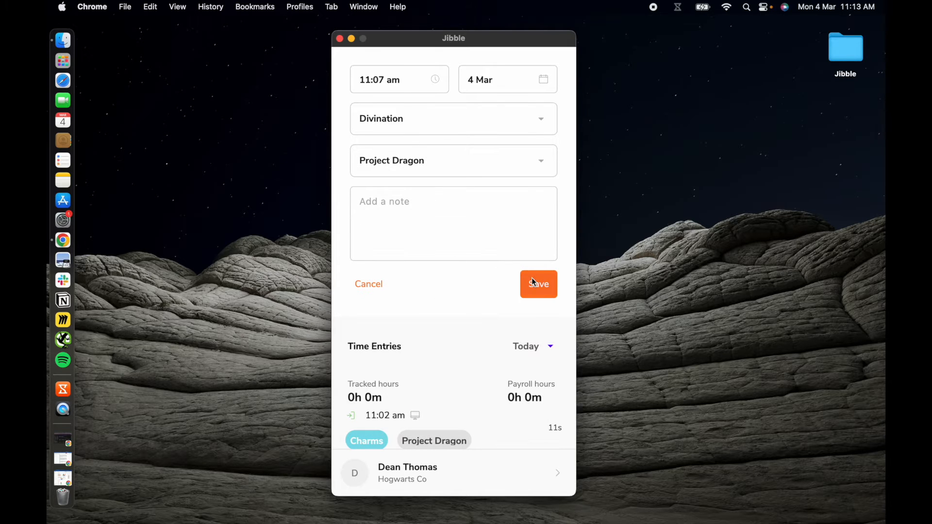
left_click(538, 284)
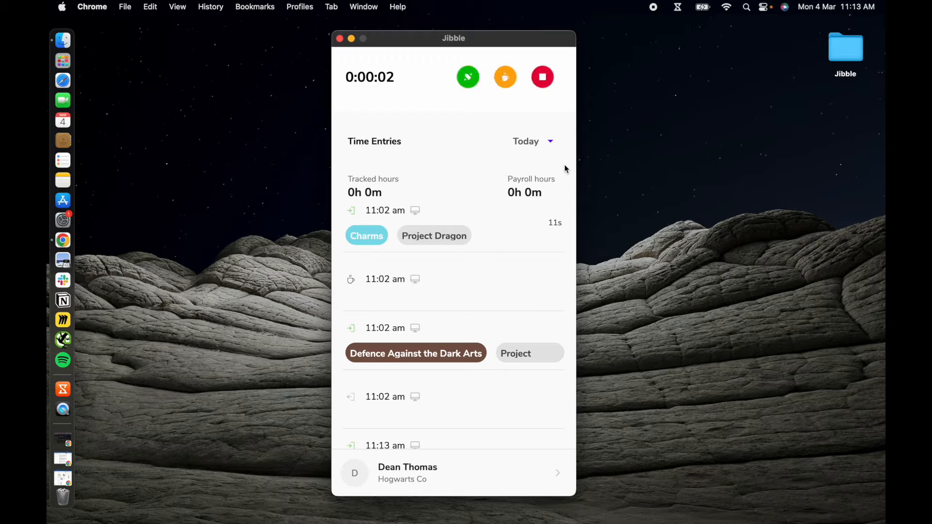
mouse_move(541, 77)
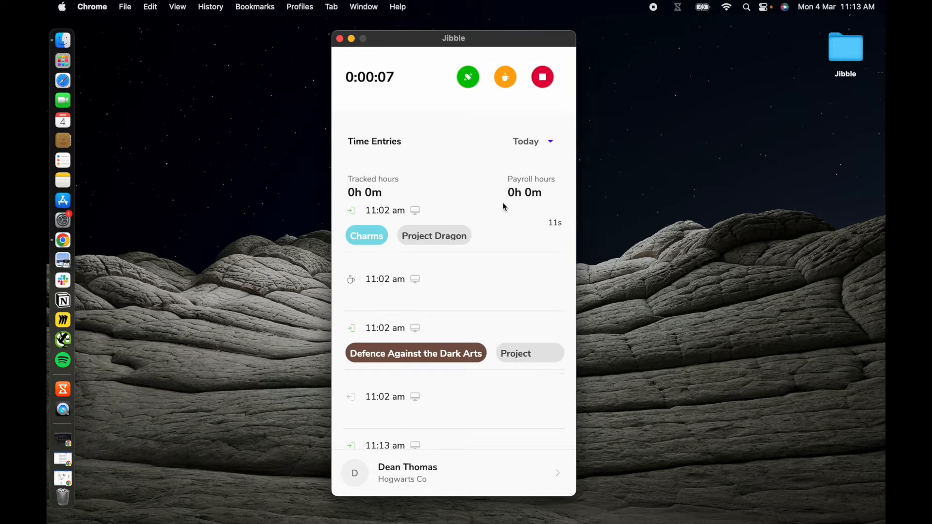
Clock out of work in the desktop app and review the 1 Mar time entries
left_click(541, 77)
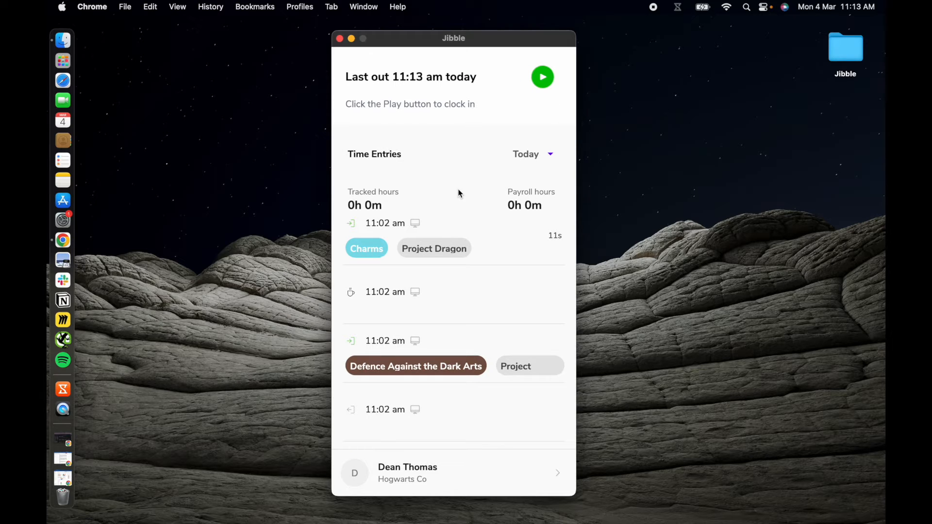
mouse_move(472, 297)
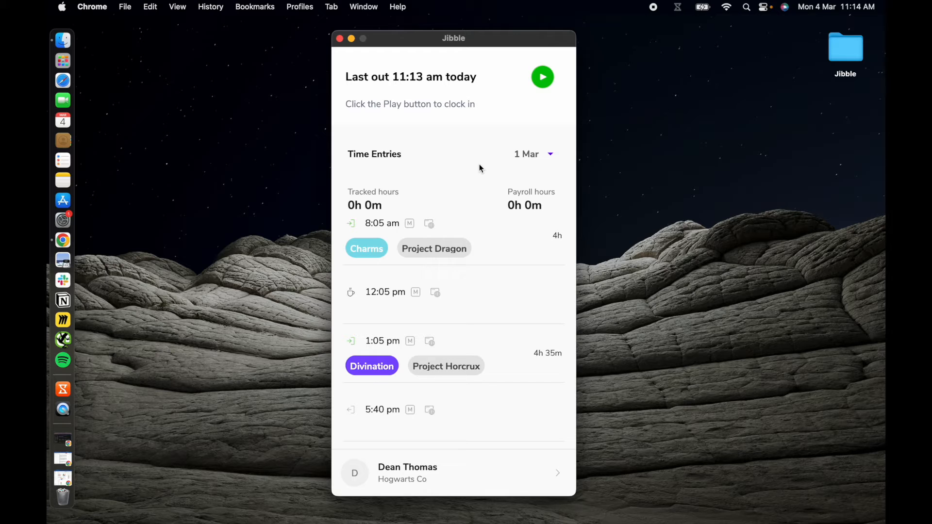
left_click(454, 473)
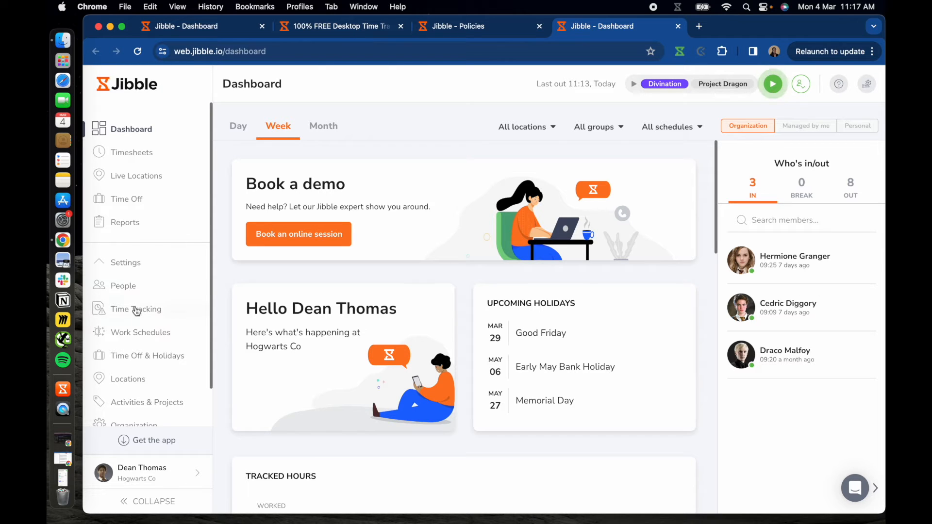
Allow Desktop Apps in the time tracking Device Restrictions and save the change
left_click(136, 309)
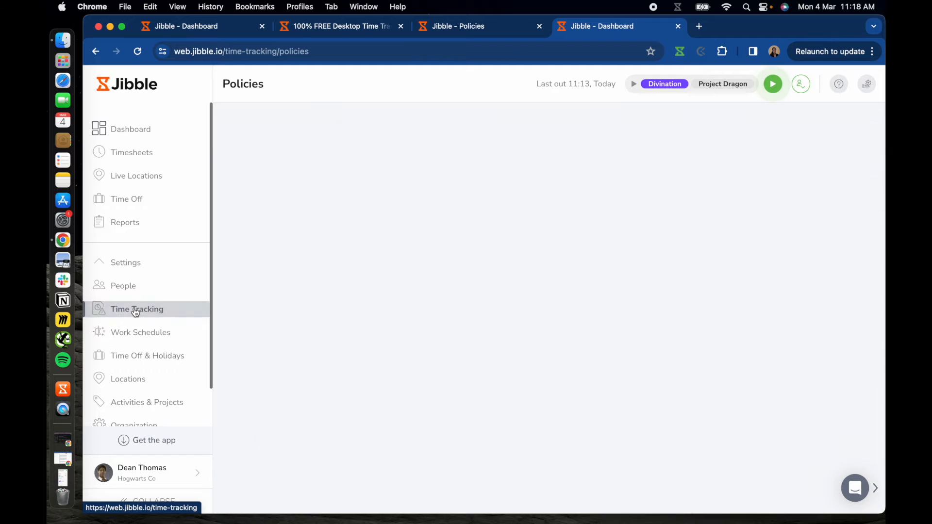
left_click(137, 309)
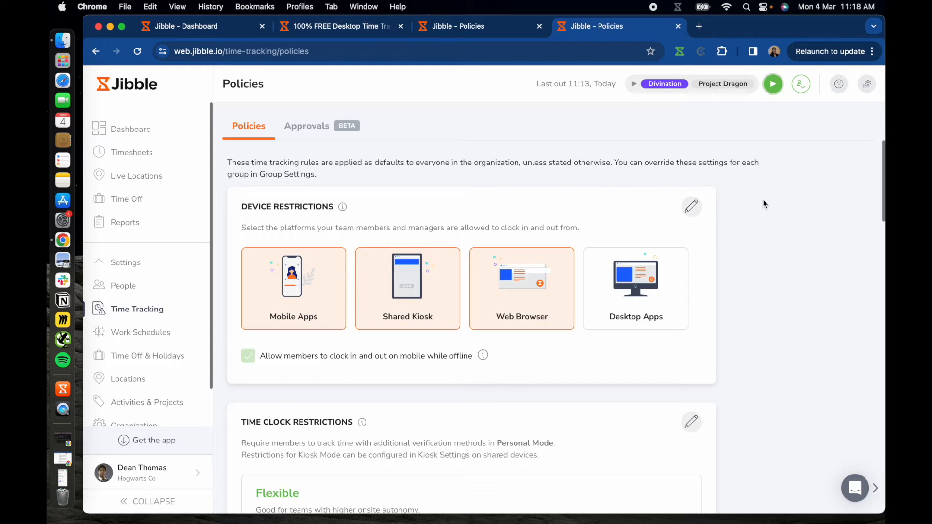
left_click(692, 207)
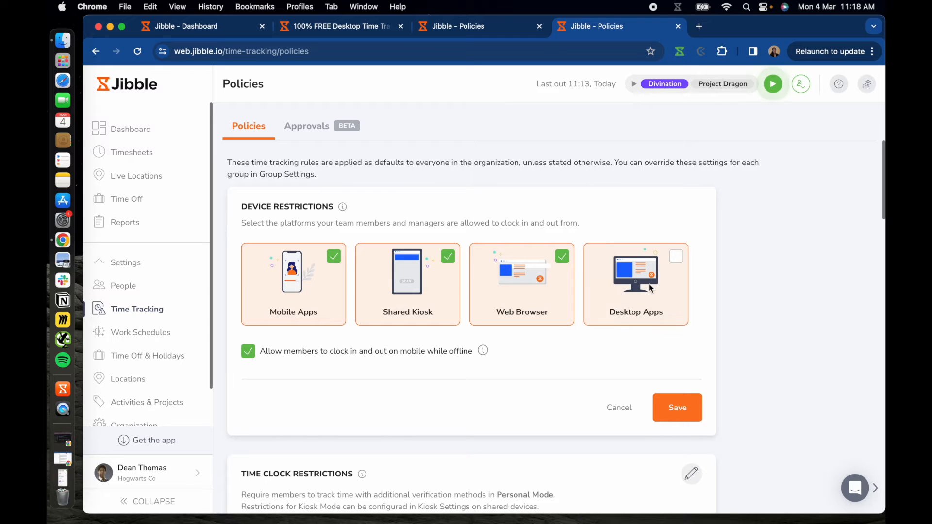
left_click(676, 257)
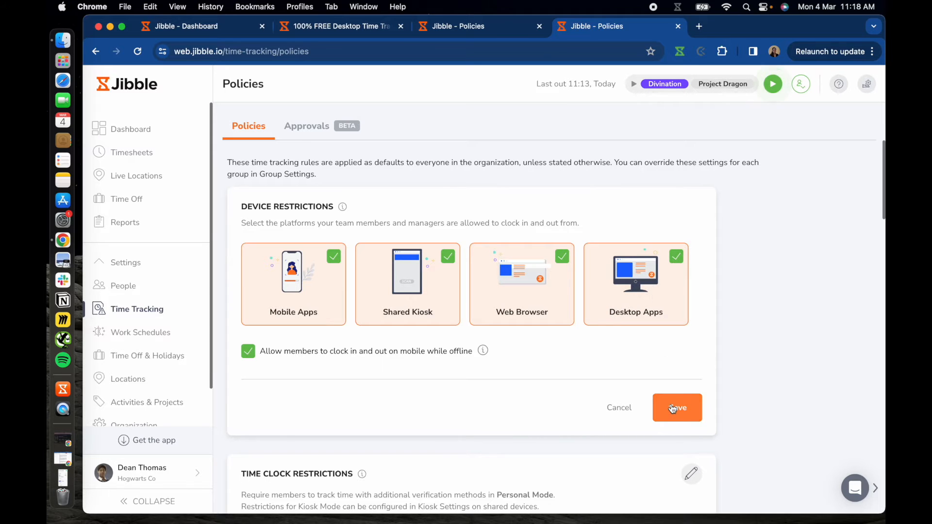
left_click(676, 407)
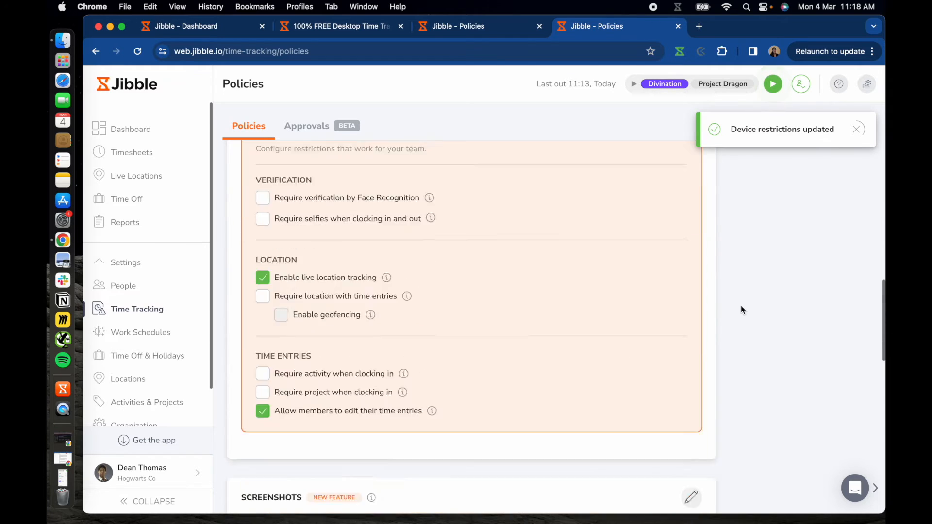
scroll("down", 3)
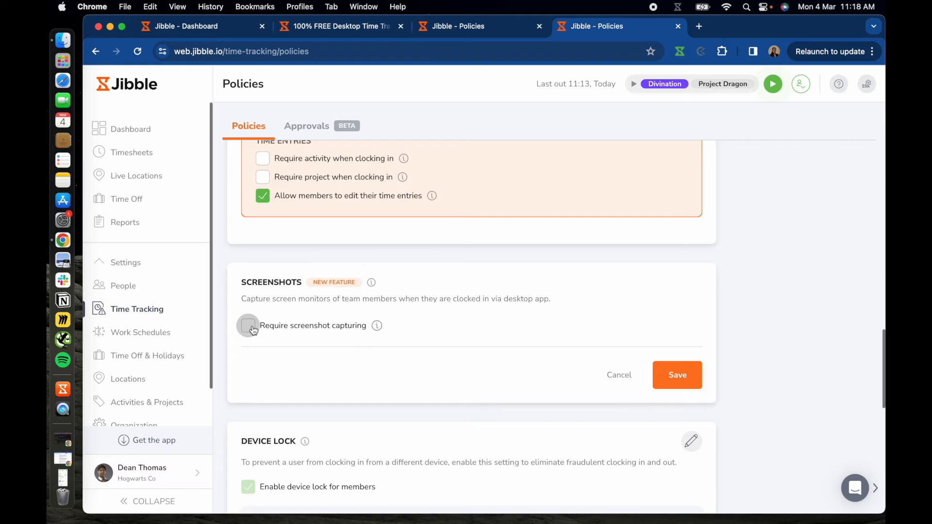
Require screenshot capturing organisation-wide, storing screenshots for 12 months, and save the policy
left_click(248, 325)
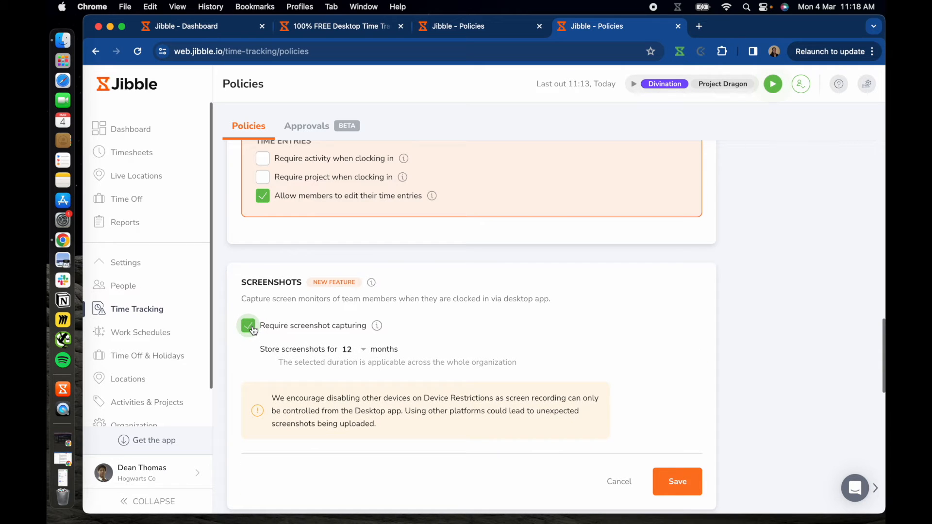
mouse_move(367, 352)
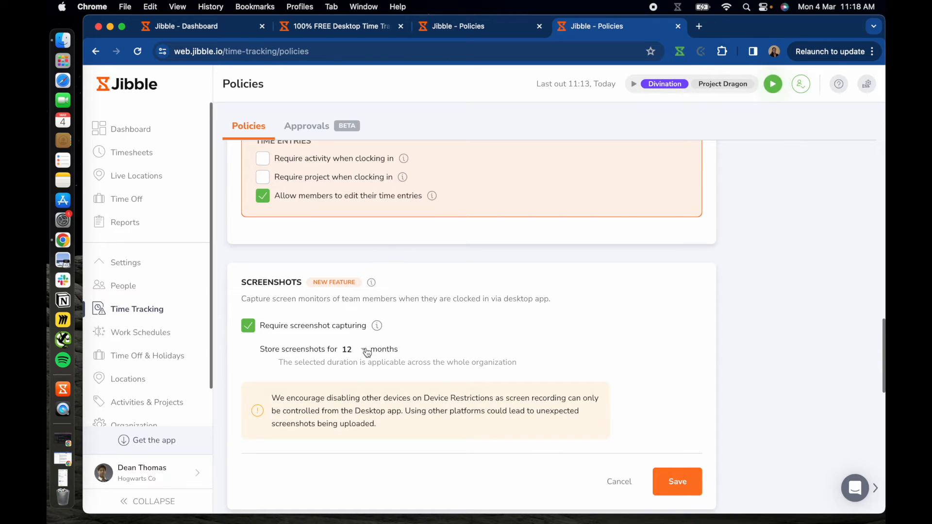
left_click(357, 350)
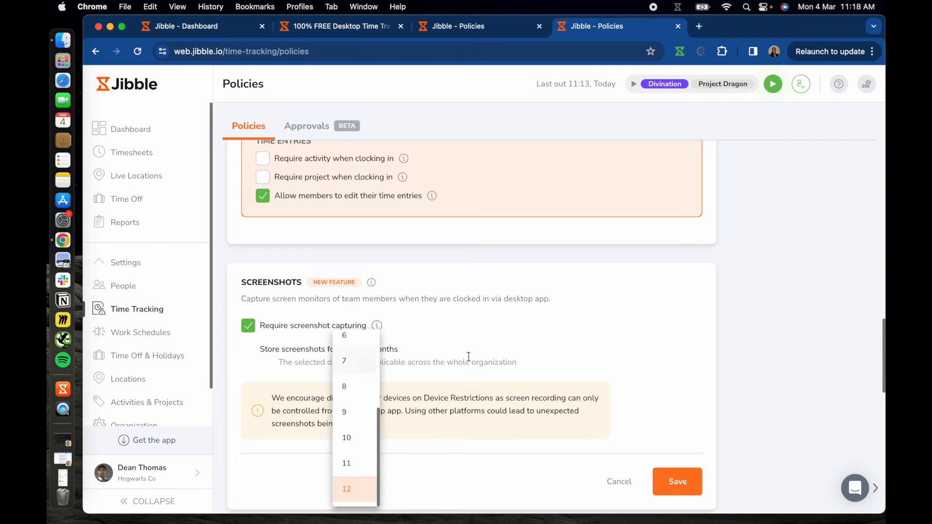
left_click(346, 489)
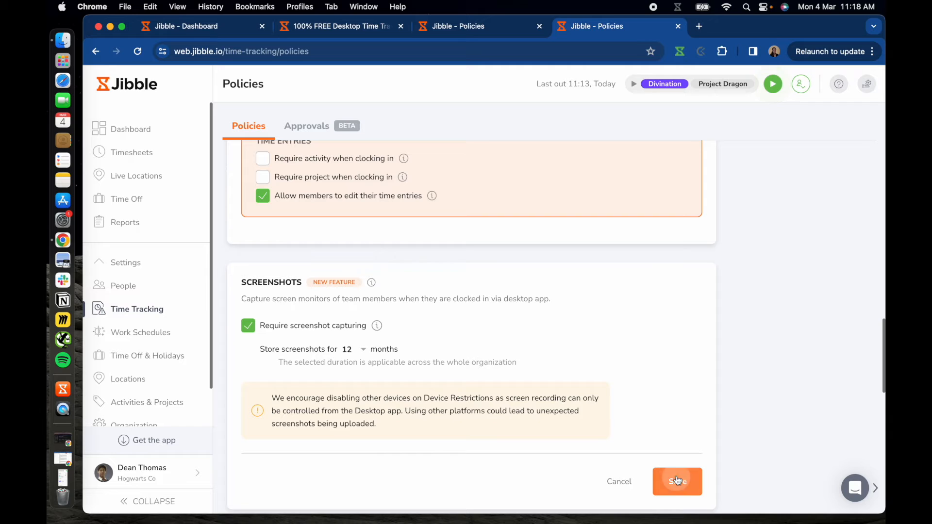
left_click(678, 481)
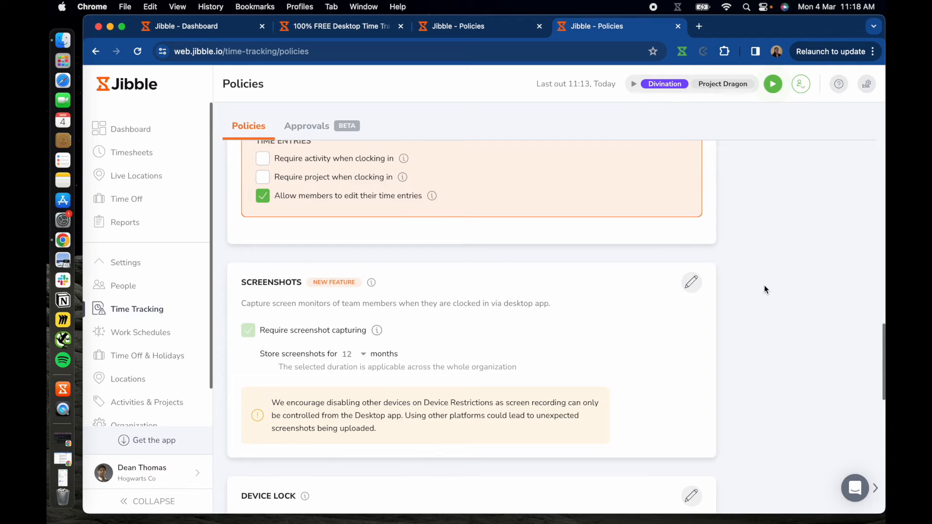
Reach the Hufflepuff group's settings from People > Groups
left_click(124, 286)
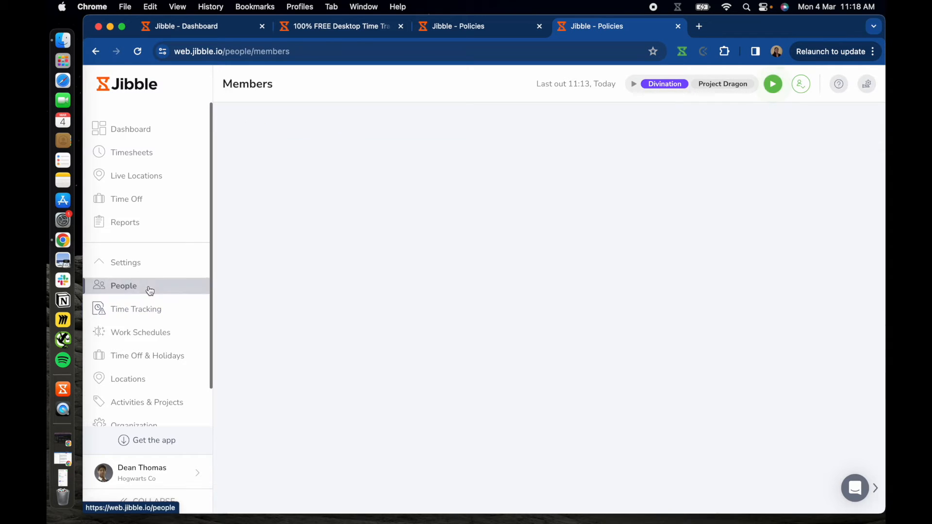
left_click(308, 125)
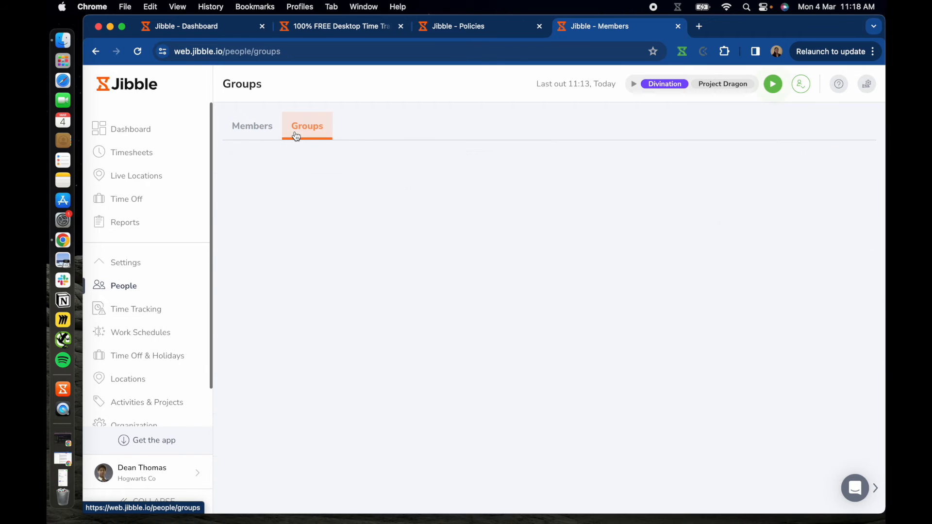
left_click(307, 126)
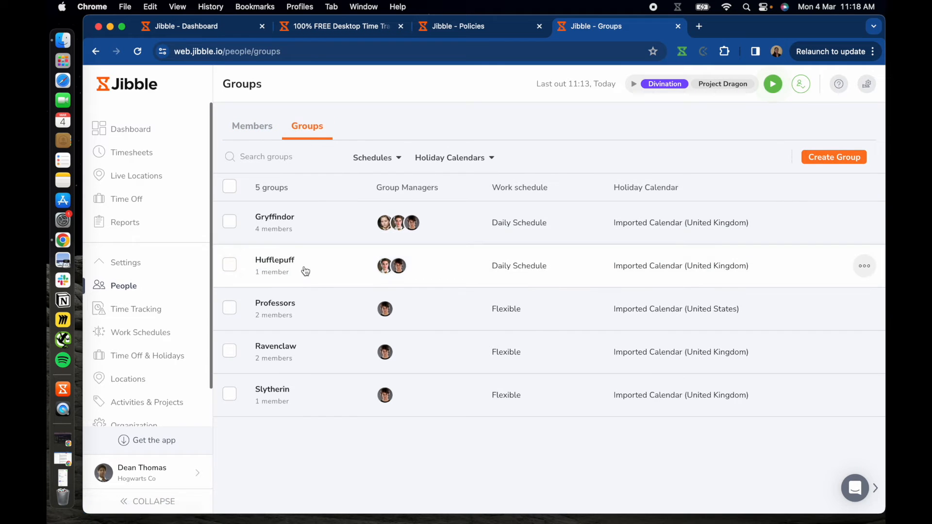
left_click(275, 259)
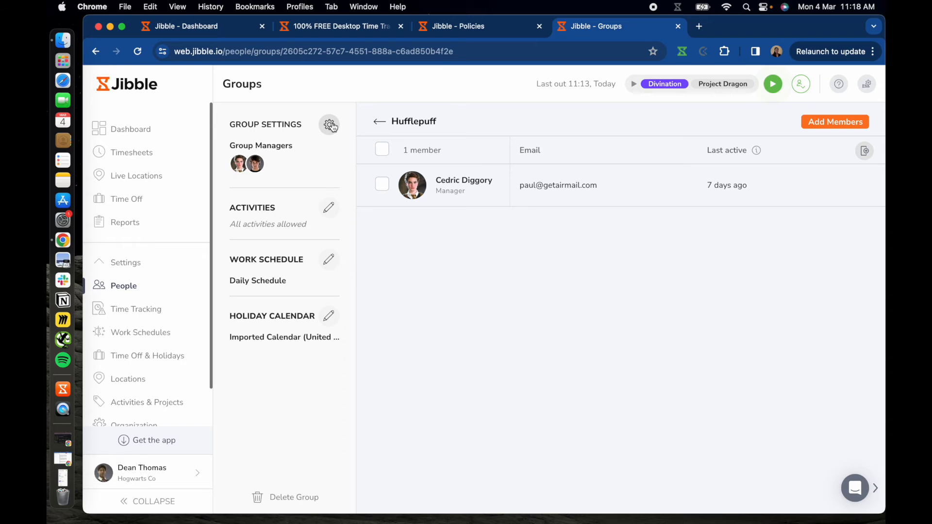
left_click(329, 125)
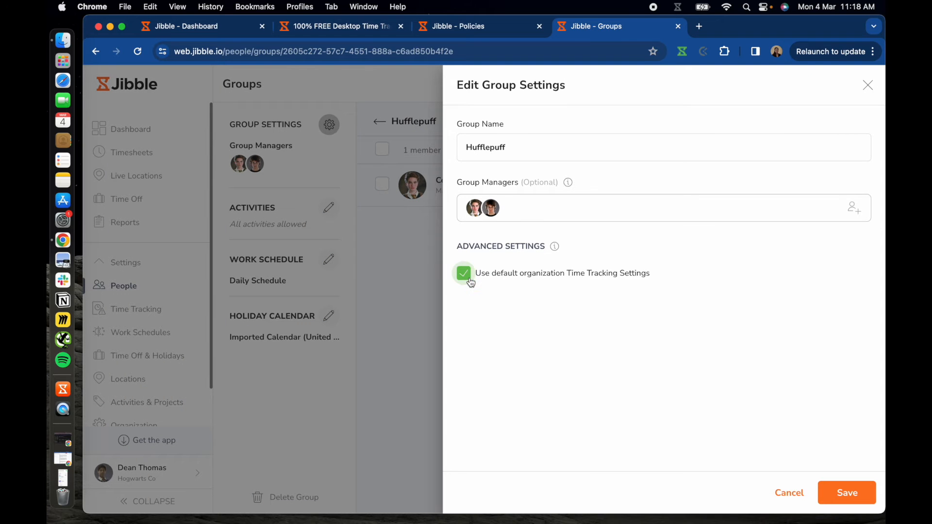
Stop using organization defaults so Hufflepuff has its own time tracking settings with screenshots required, and save
left_click(464, 273)
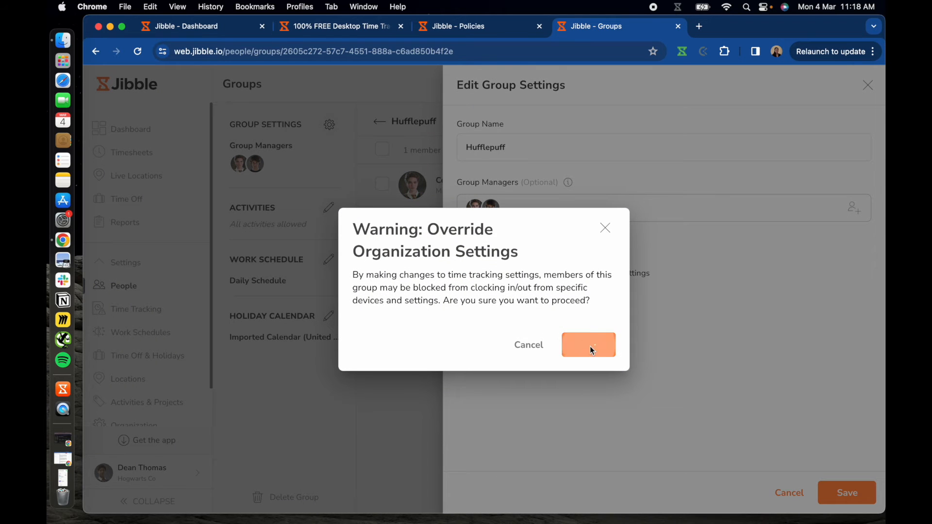
left_click(588, 345)
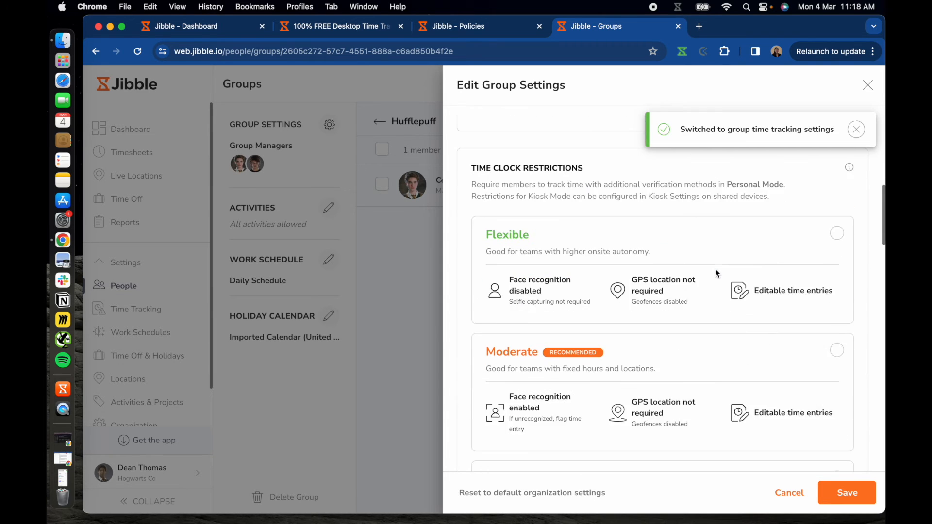
scroll("down", 3)
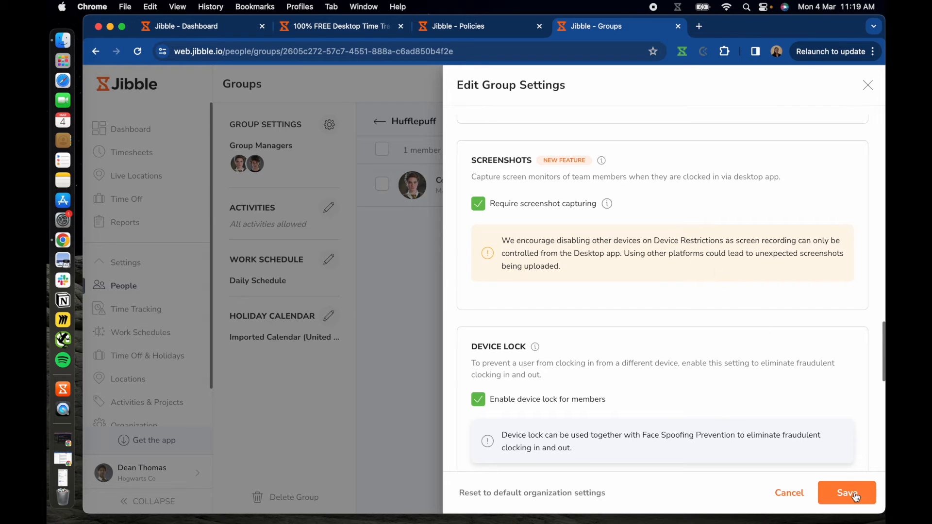
left_click(847, 492)
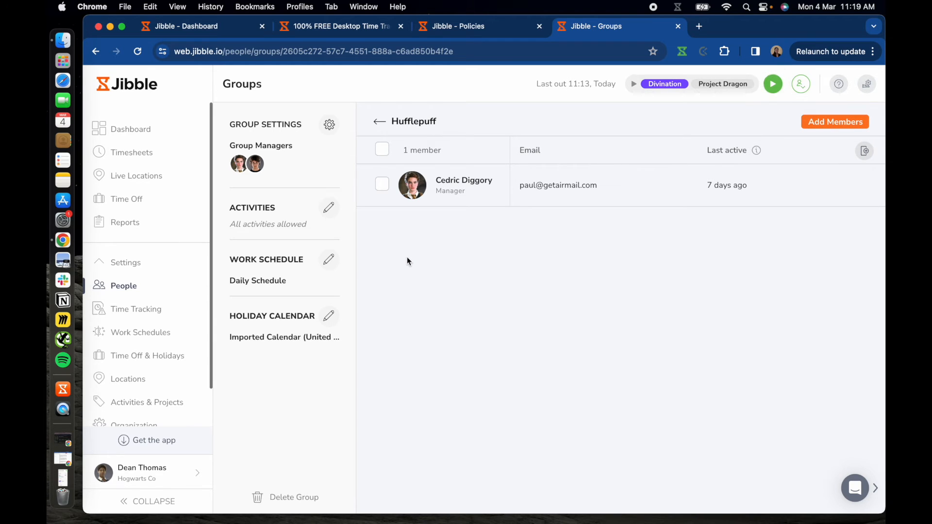
mouse_move(130, 152)
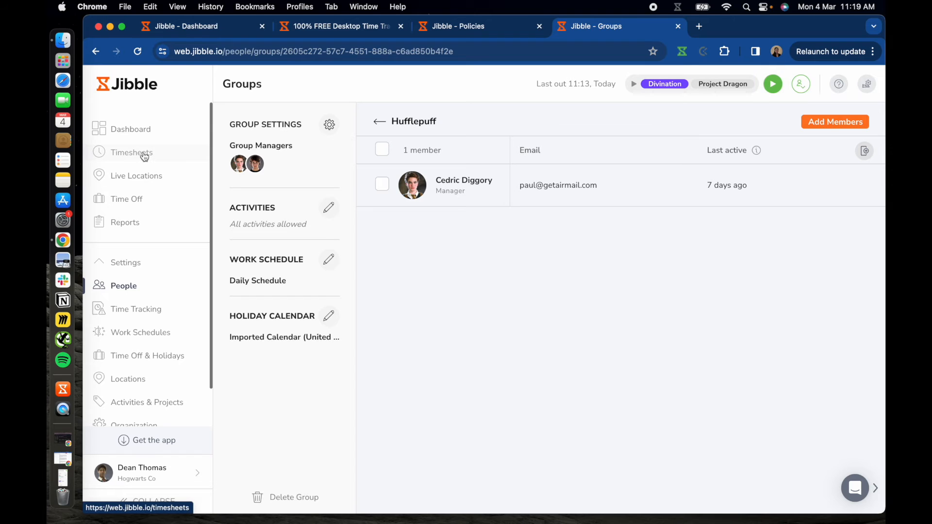
left_click(132, 152)
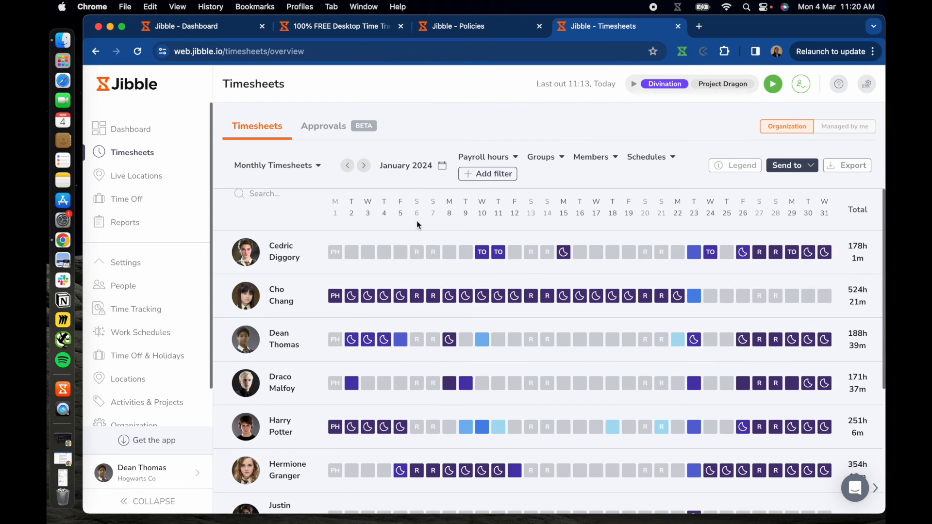
mouse_move(710, 326)
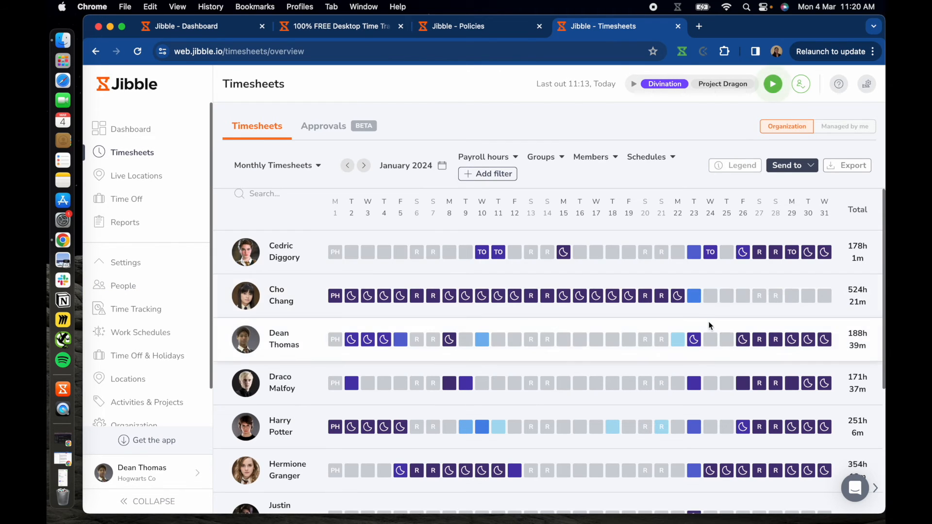
left_click(693, 339)
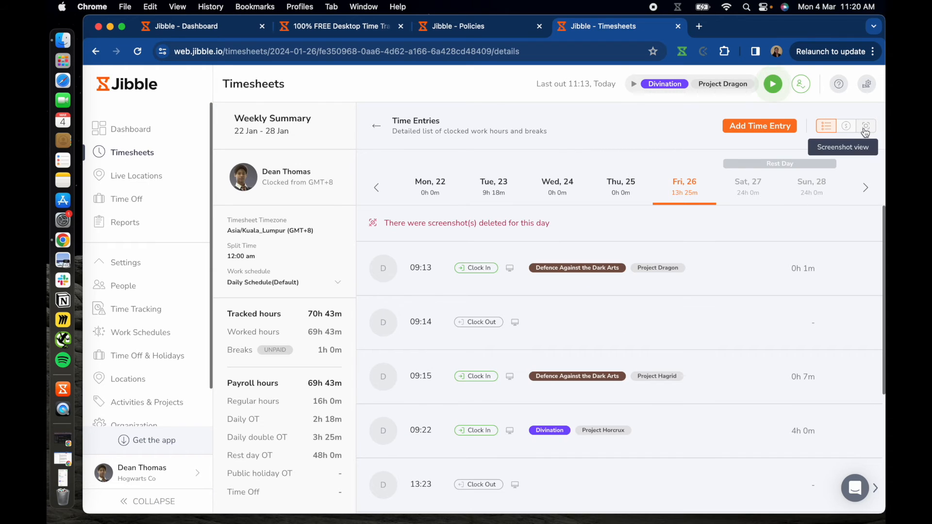
left_click(865, 126)
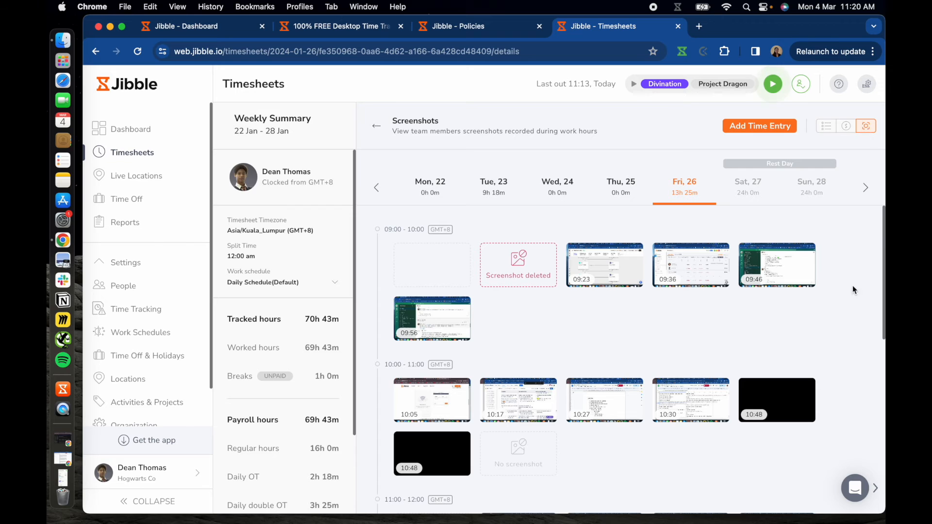
scroll("down", 3)
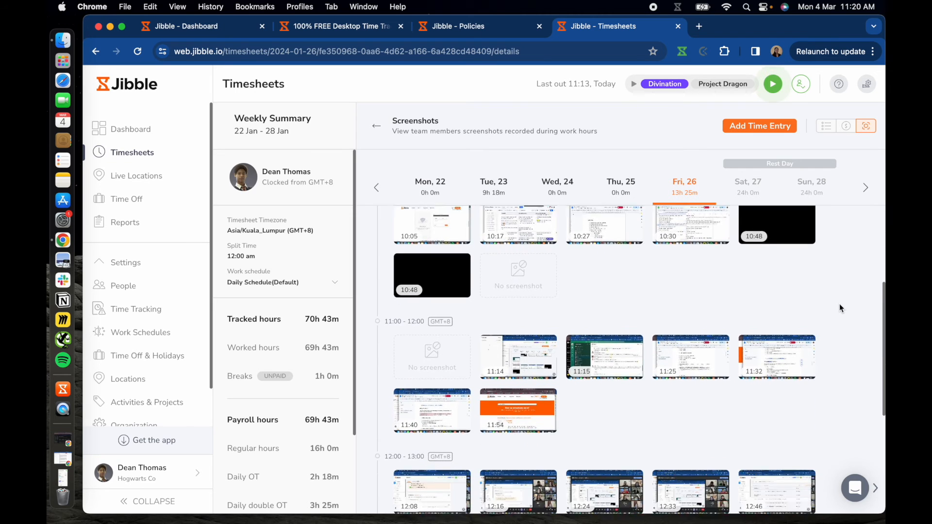
scroll("down", 3)
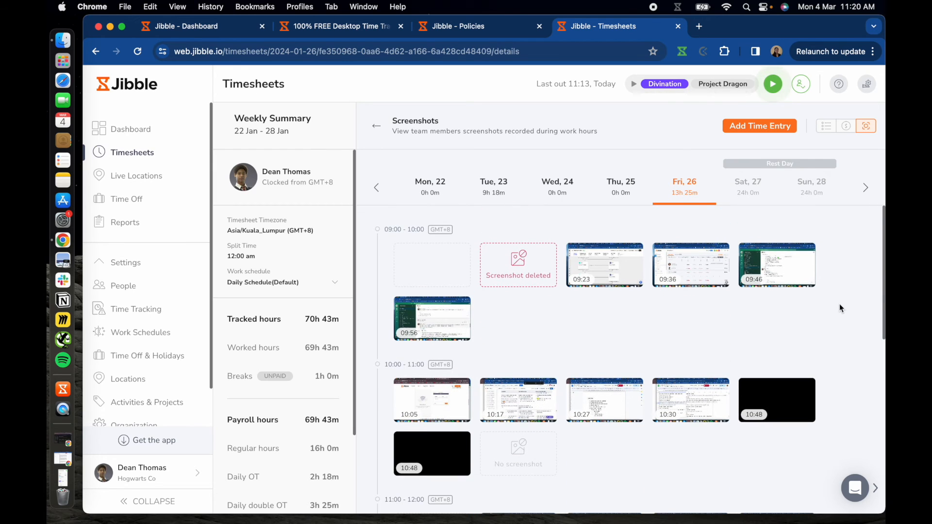
mouse_move(615, 318)
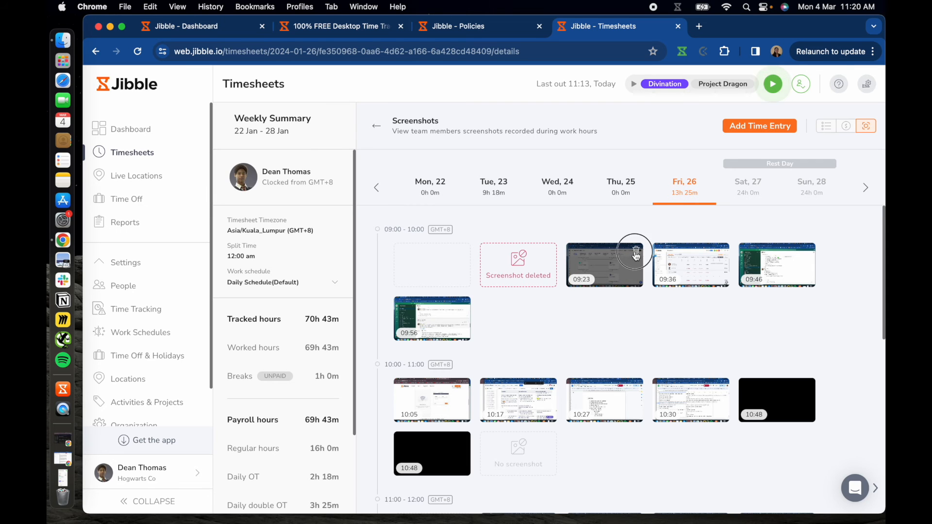
Delete the 09:23 screenshot and confirm the deletion
left_click(635, 251)
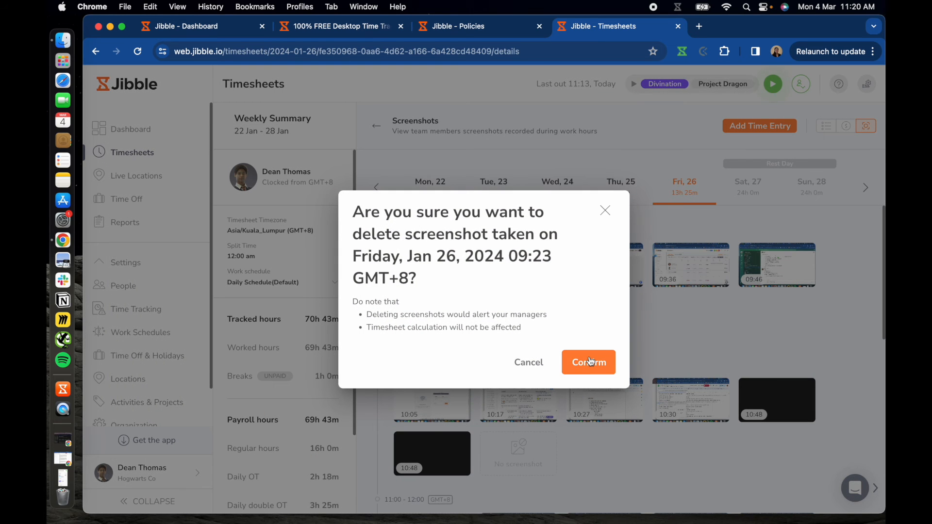
left_click(588, 362)
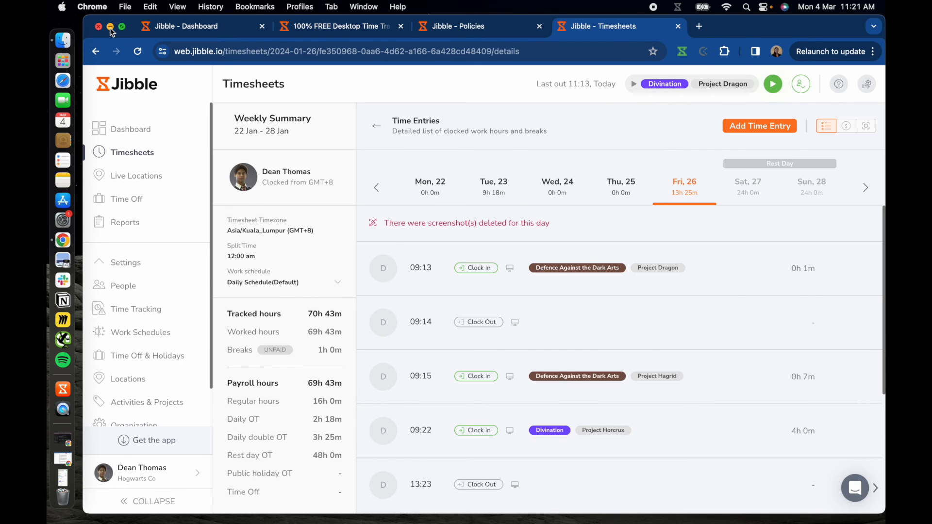
Clock in and back out in the offline desktop app so last out reads 11:21 am, checking Wi-Fi status
left_click(99, 27)
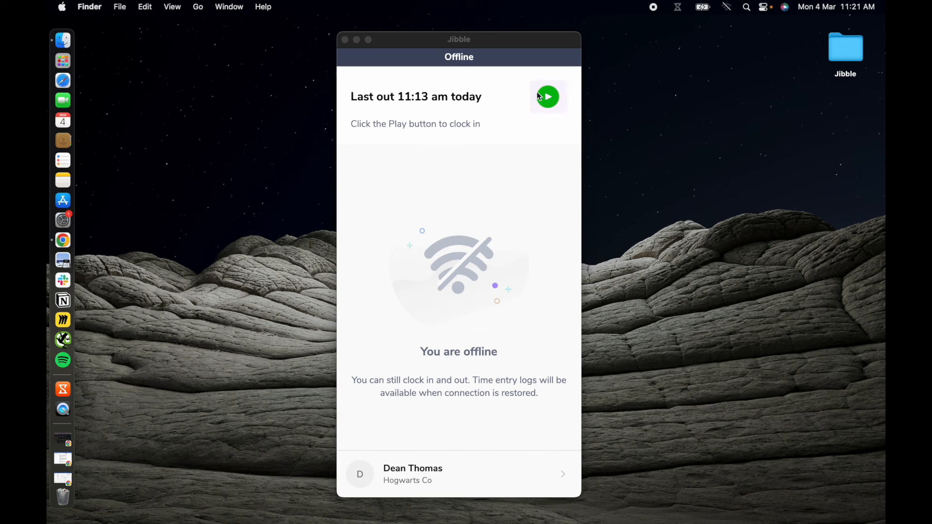
left_click(546, 96)
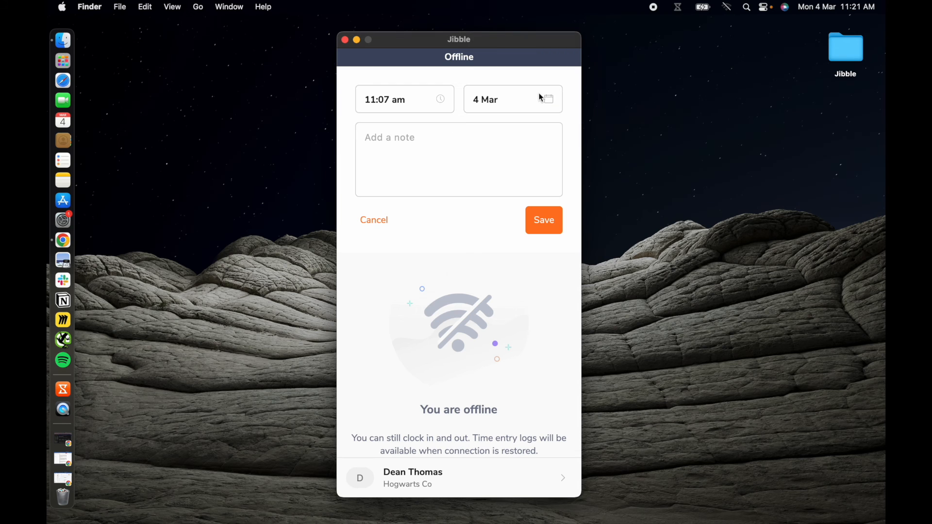
left_click(543, 220)
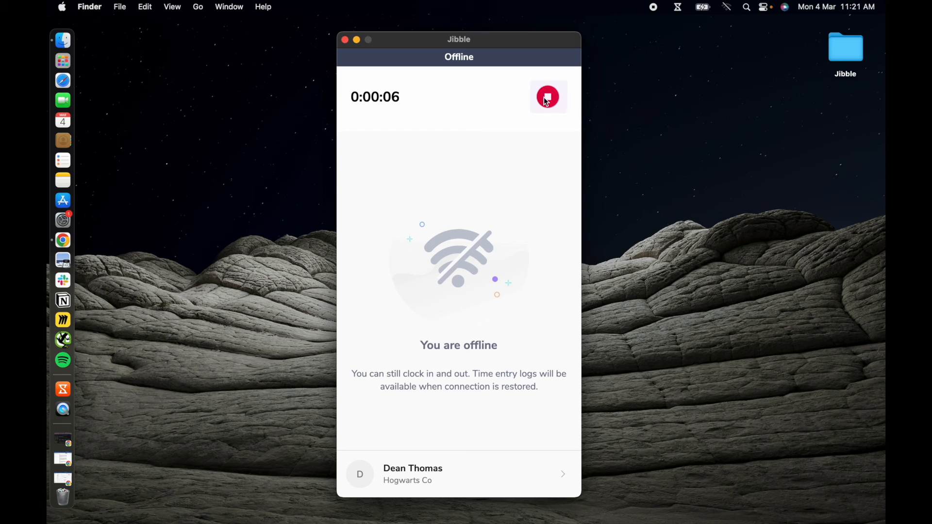
left_click(548, 96)
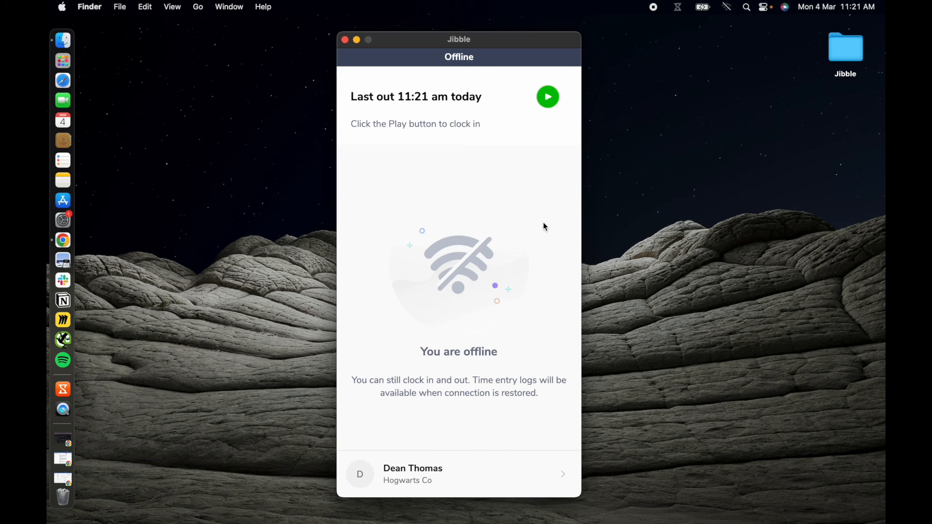
mouse_move(539, 225)
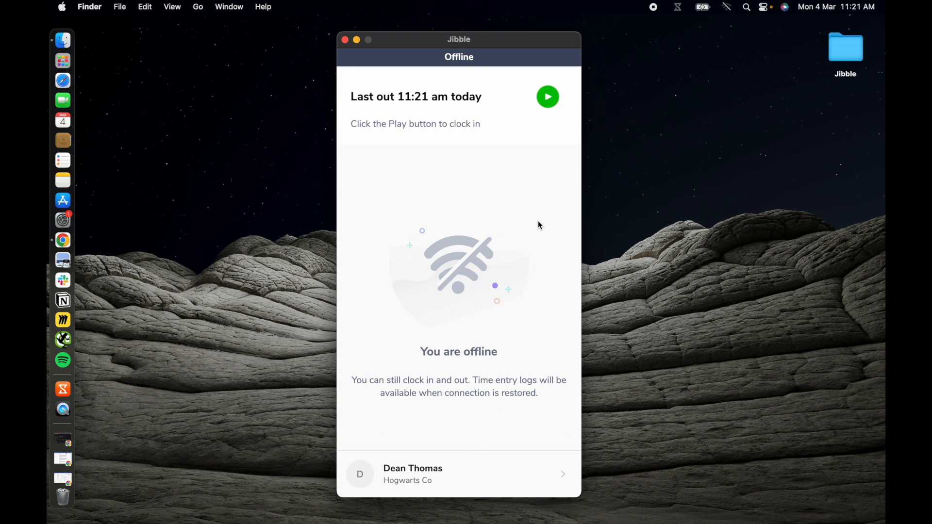
left_click(726, 6)
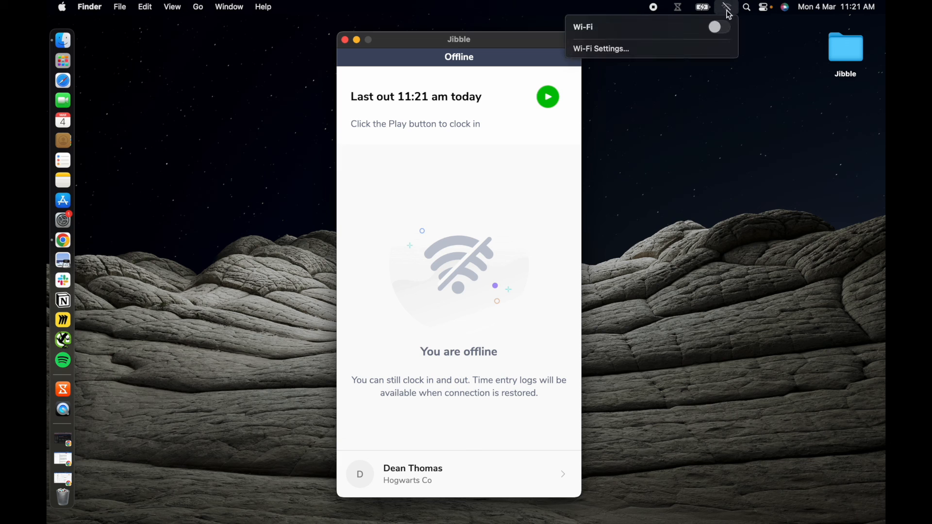